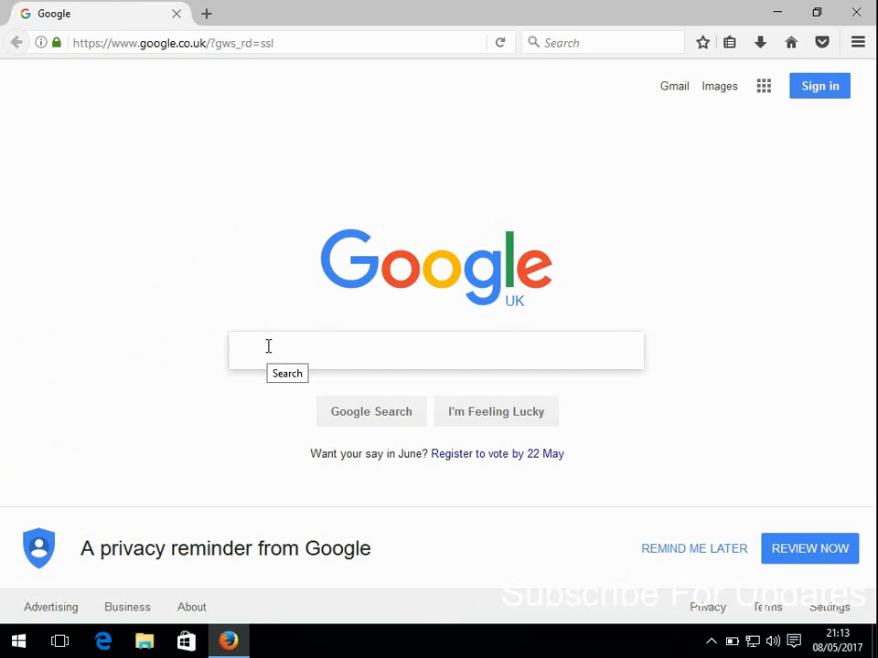
pyautogui.moveTo(232, 337)
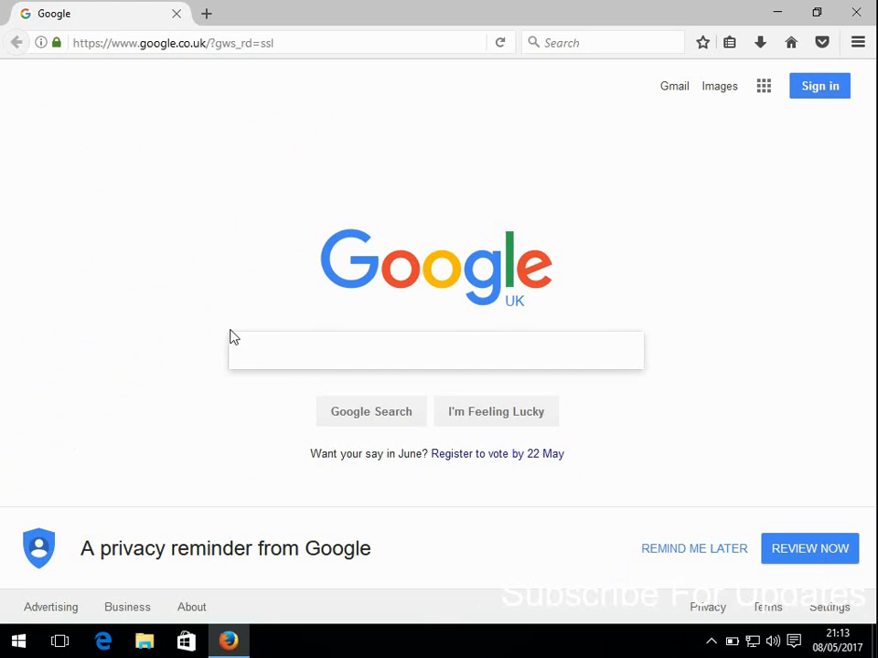
pyautogui.moveTo(674, 65)
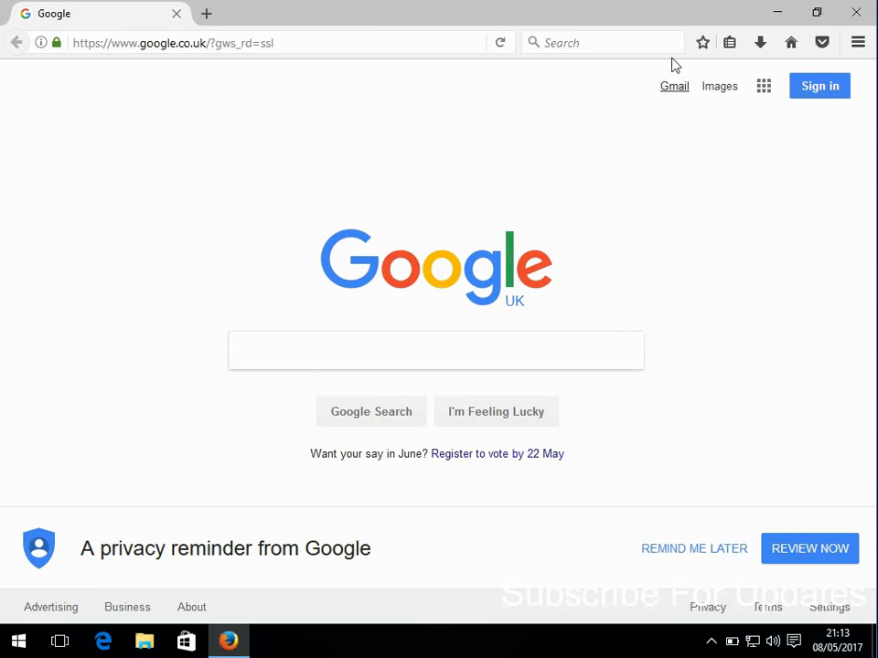
pyautogui.moveTo(583, 125)
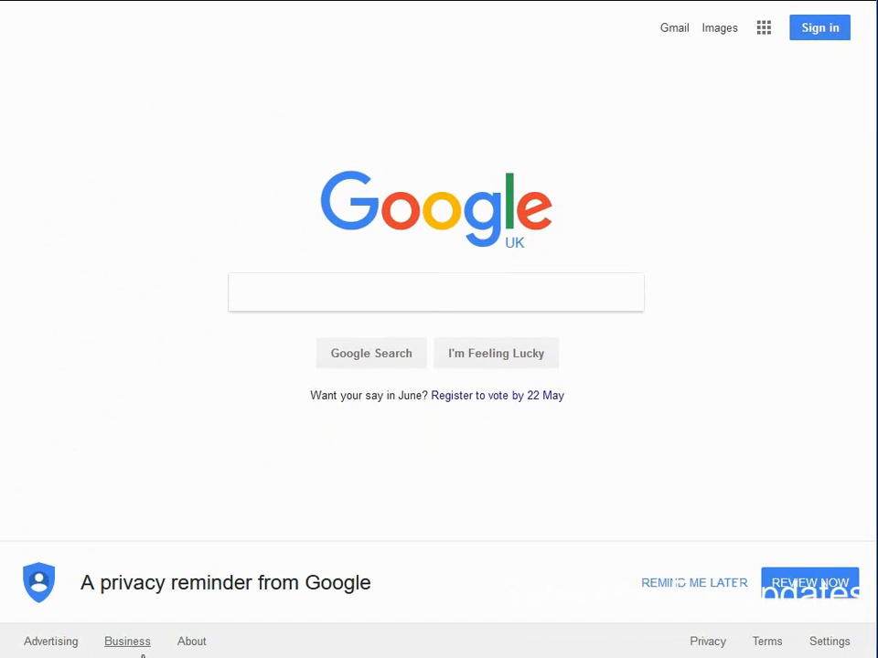
pyautogui.moveTo(429, 640)
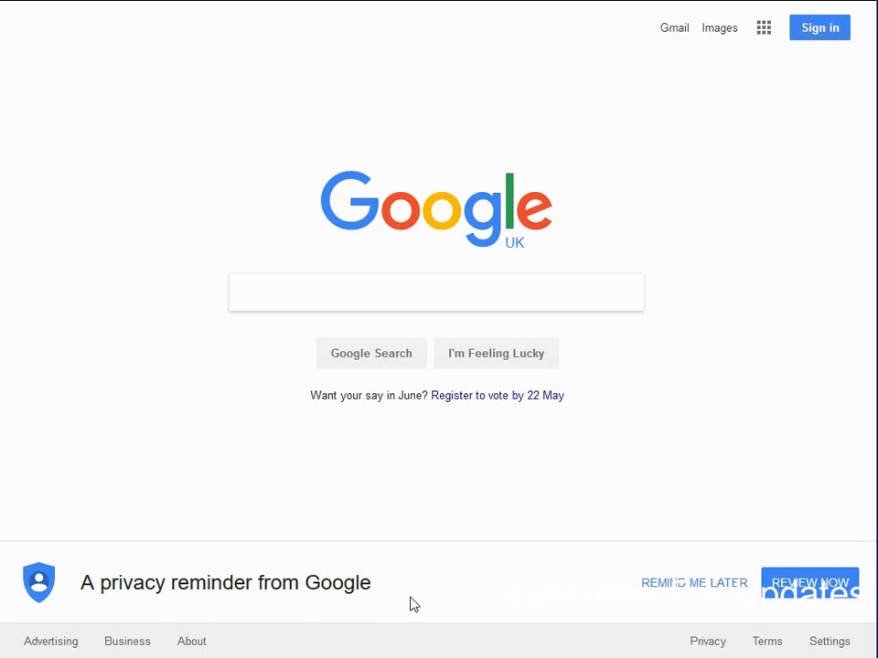
pyautogui.moveTo(373, 623)
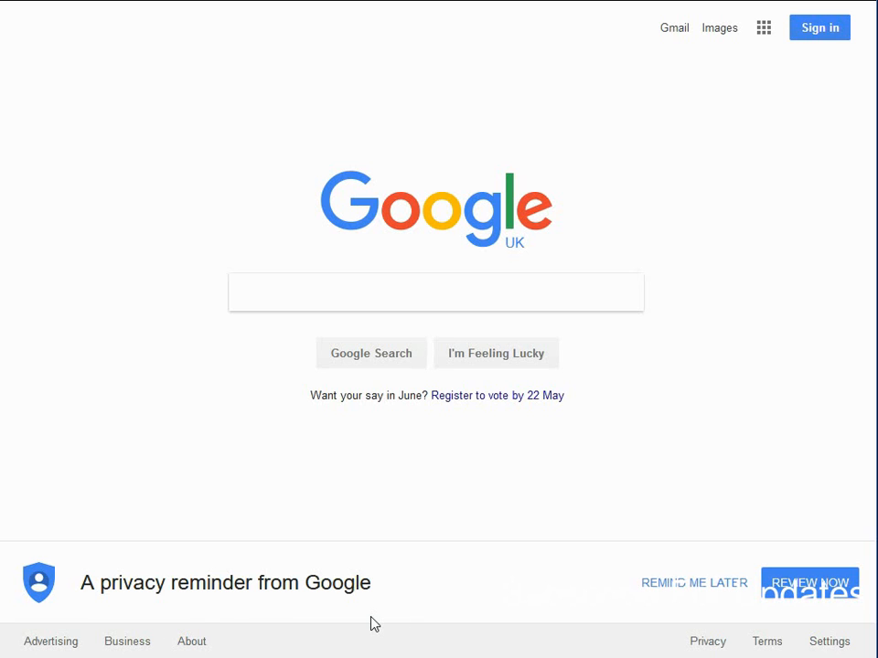
pyautogui.moveTo(634, 180)
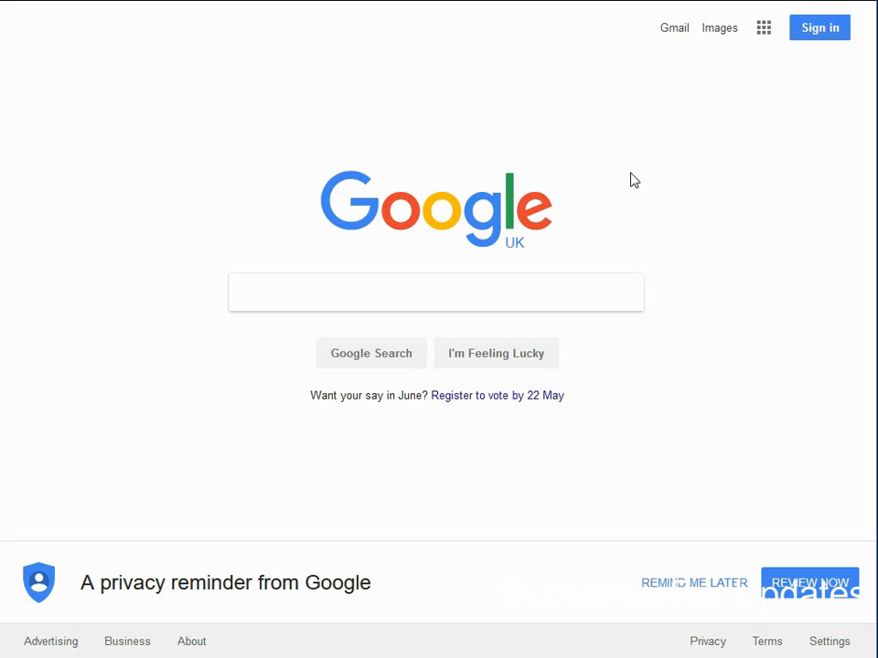
pyautogui.moveTo(227, 633)
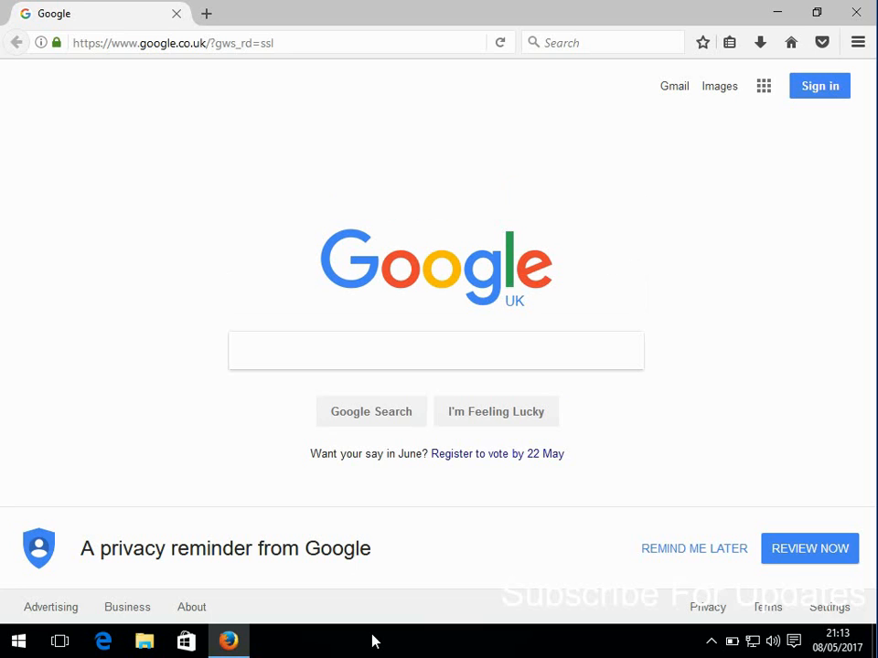
pyautogui.moveTo(401, 602)
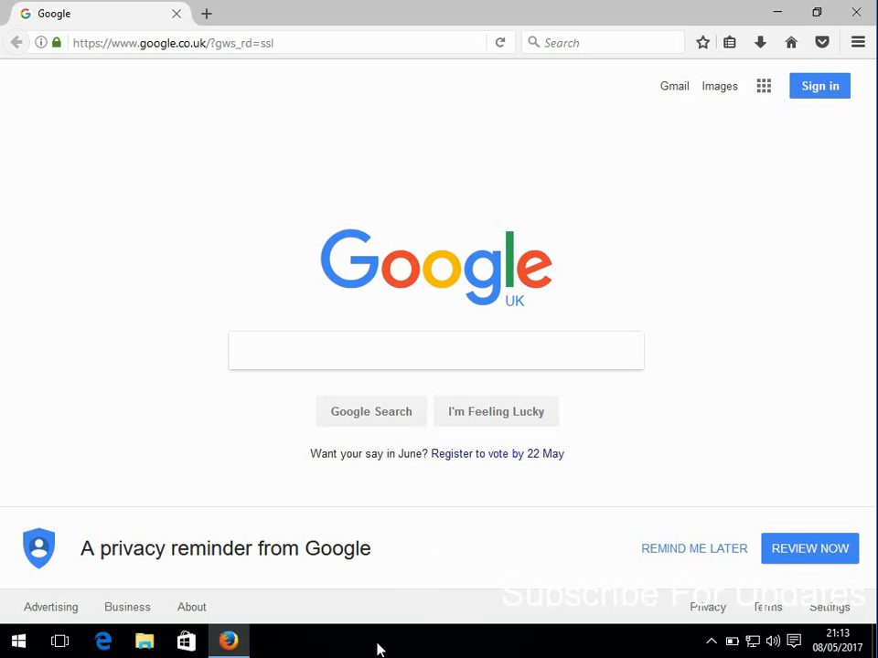
pyautogui.moveTo(393, 649)
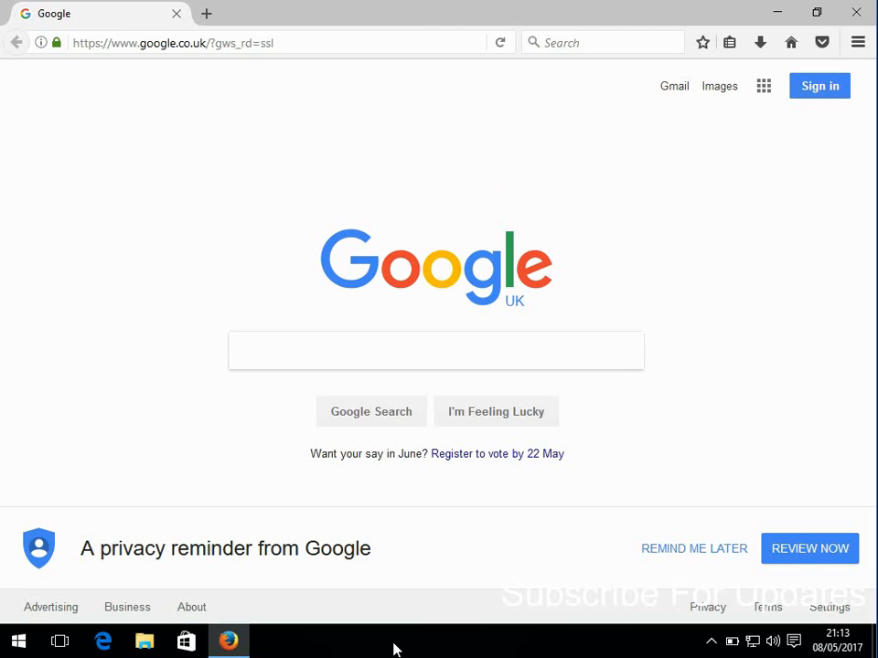
# Launch Task Manager from the taskbar's right-click menu
pyautogui.rightClick(393, 640)
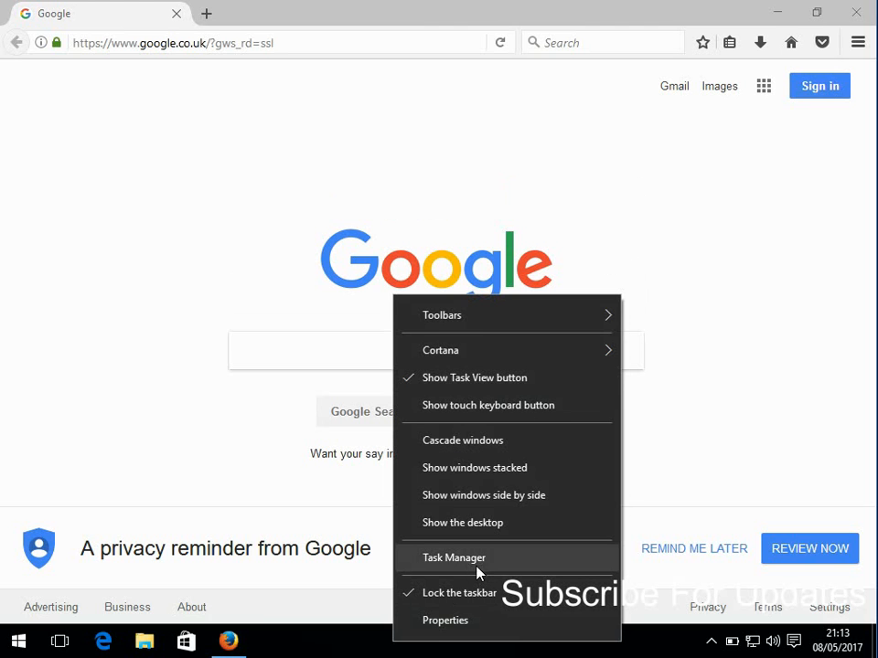
pyautogui.click(454, 558)
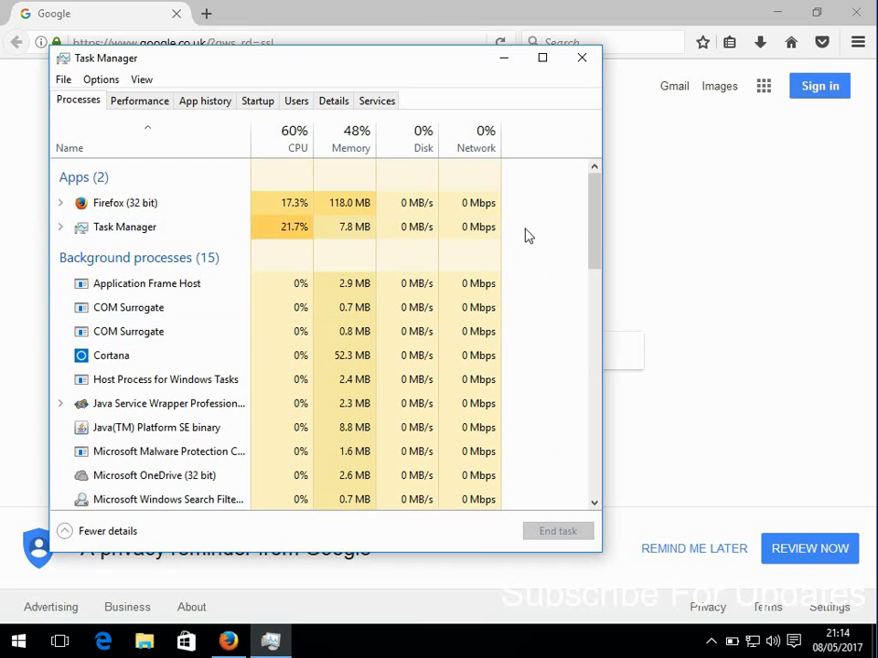
# Select Windows Explorer at the bottom of the Processes list
pyautogui.scroll(-3)
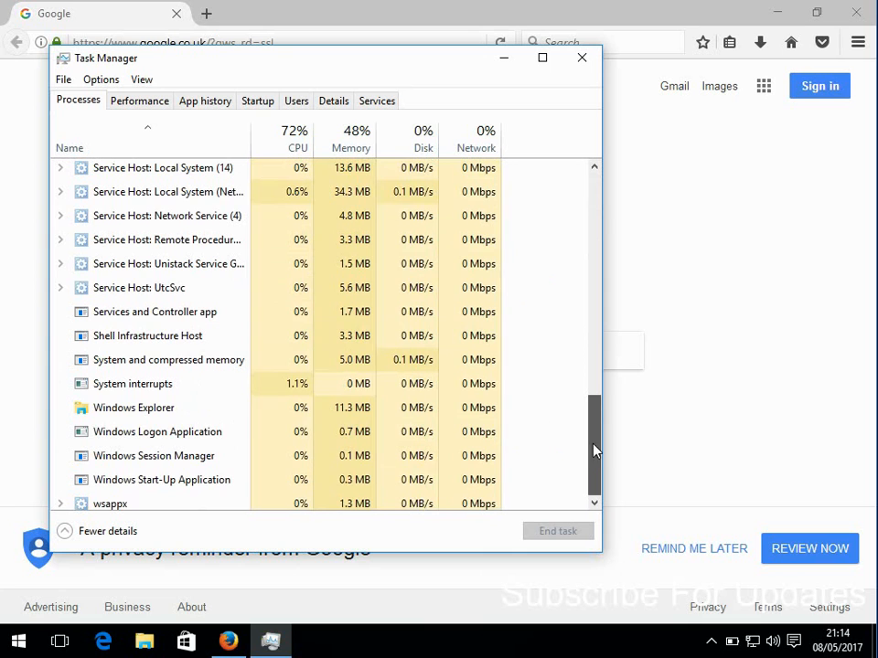
pyautogui.click(134, 402)
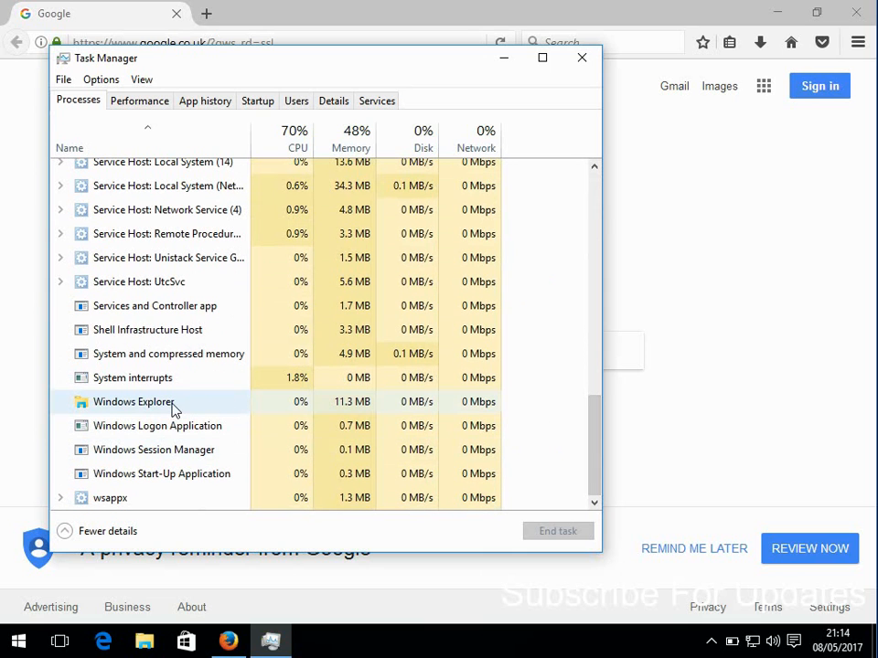
pyautogui.click(133, 401)
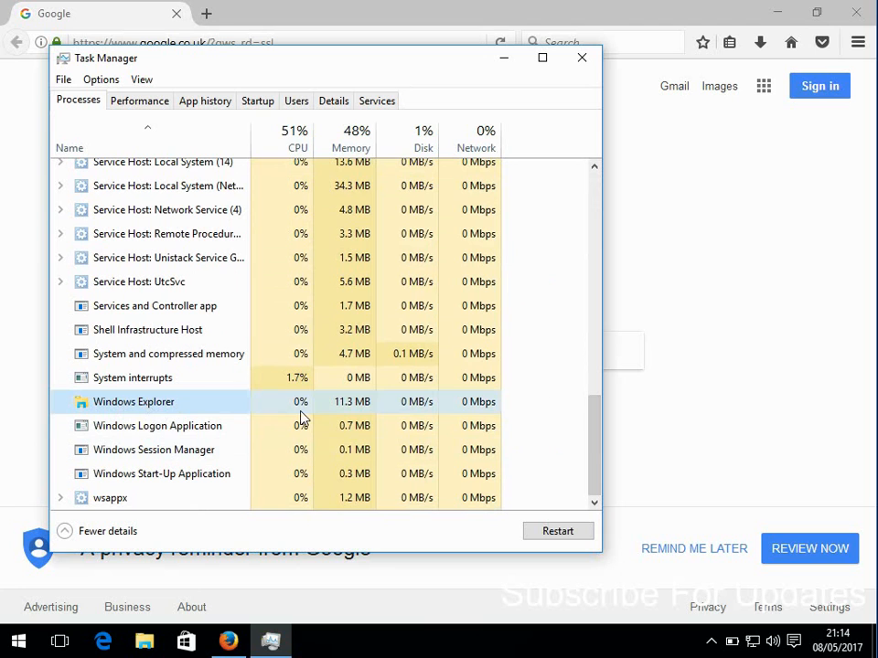
pyautogui.moveTo(512, 450)
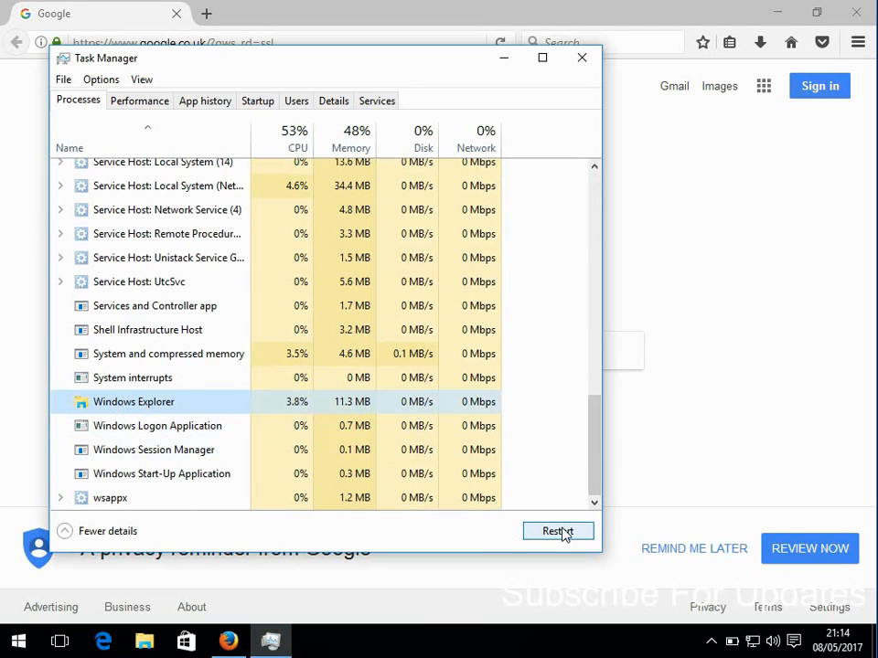
# Restart Windows Explorer and minimize Task Manager to reveal the Google UK page
pyautogui.click(558, 531)
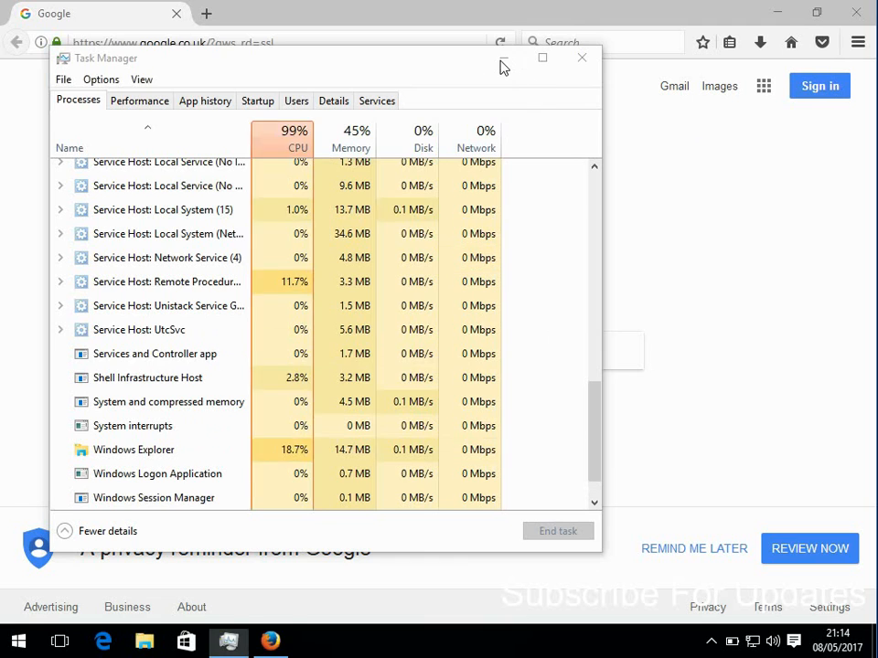
pyautogui.click(582, 58)
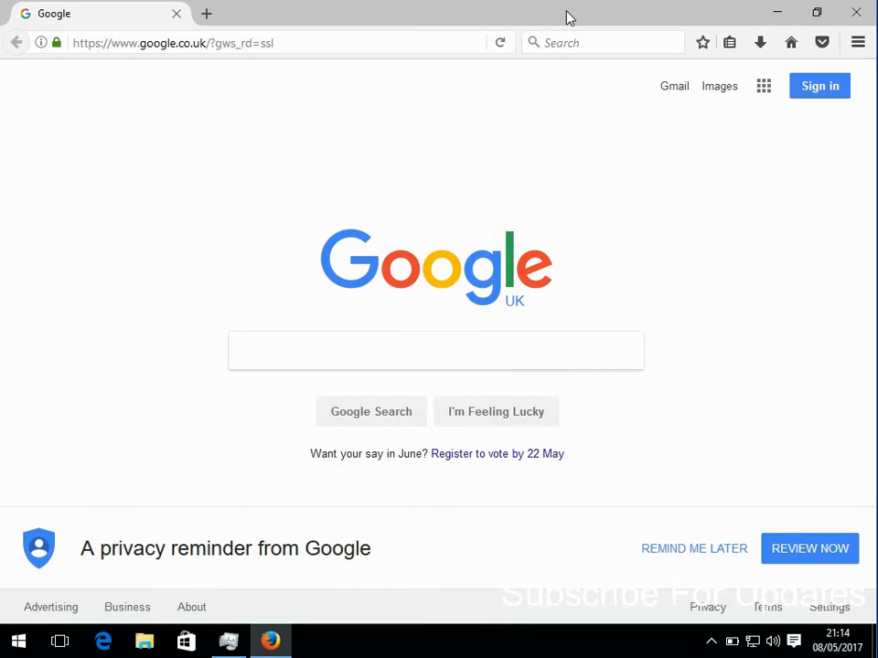